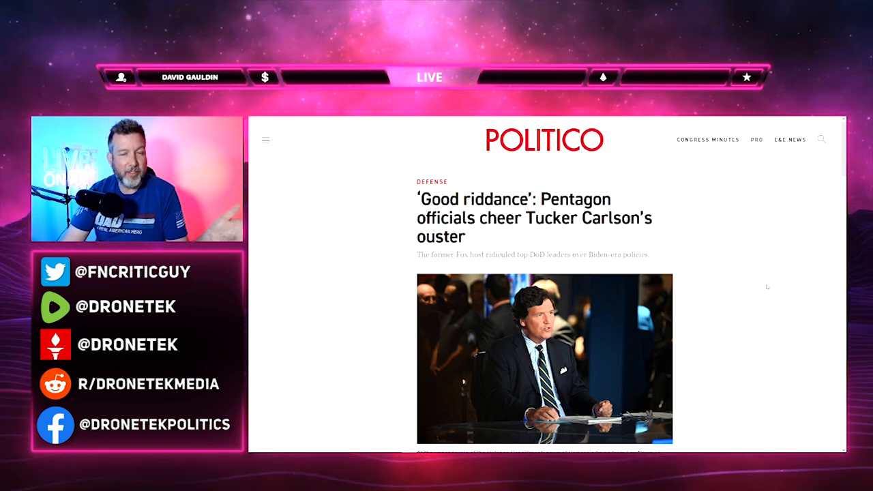
mouse_move(763, 283)
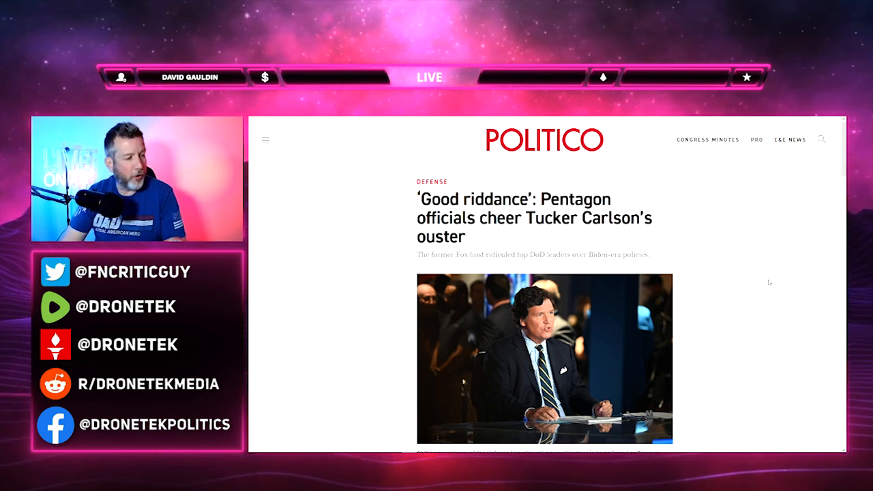
scroll(down, 3)
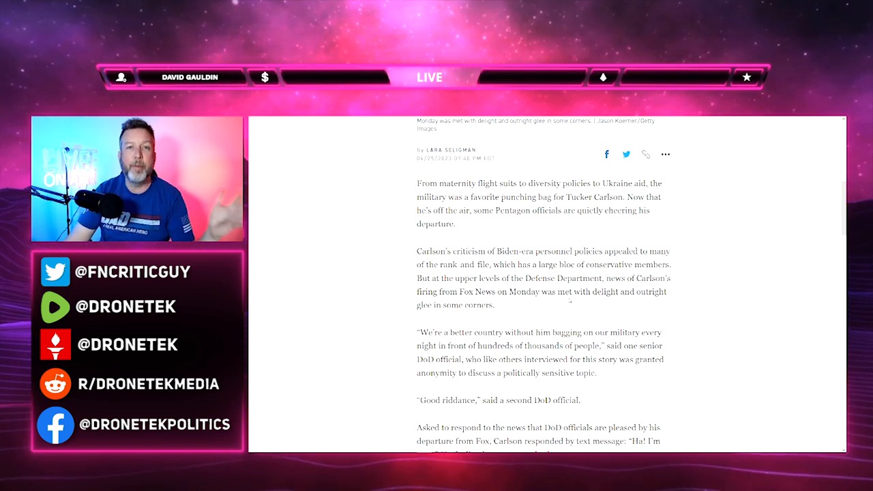
scroll(down, 3)
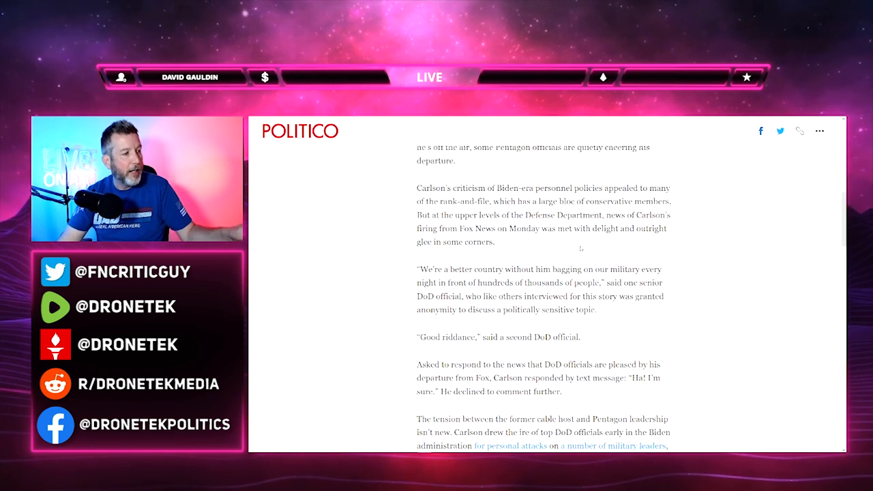
scroll(up, 3)
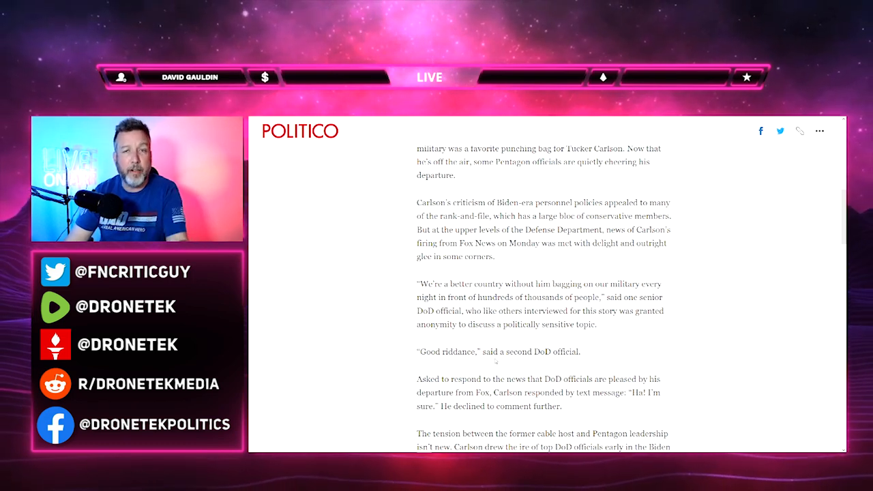
scroll(down, 3)
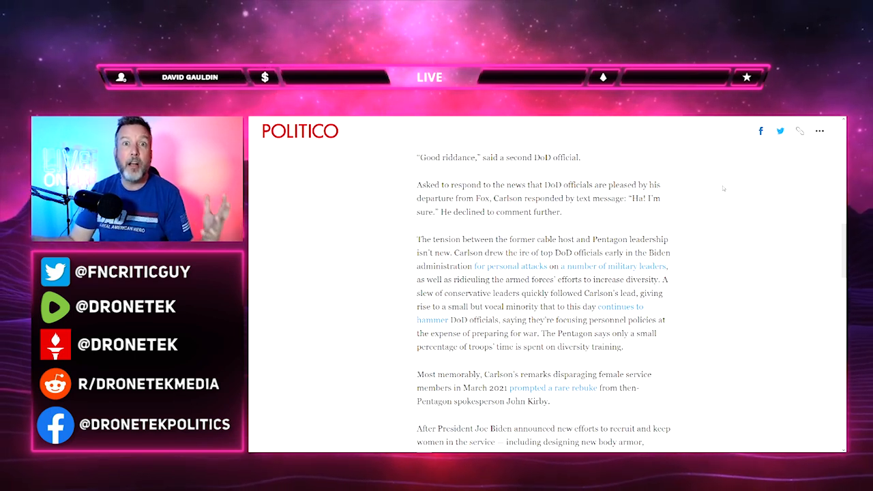
scroll(down, 3)
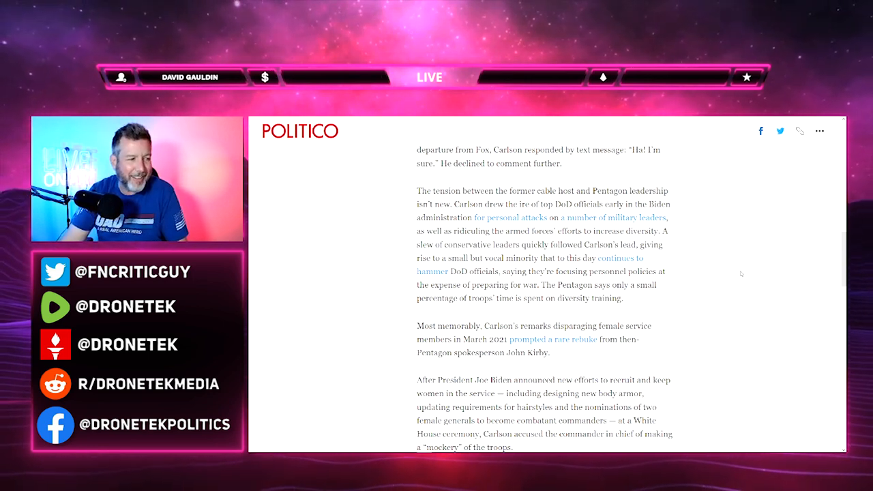
mouse_move(733, 273)
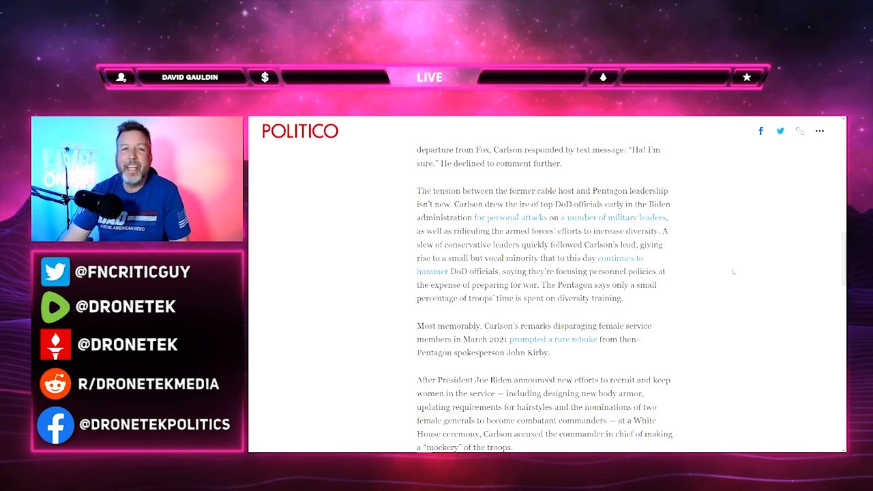